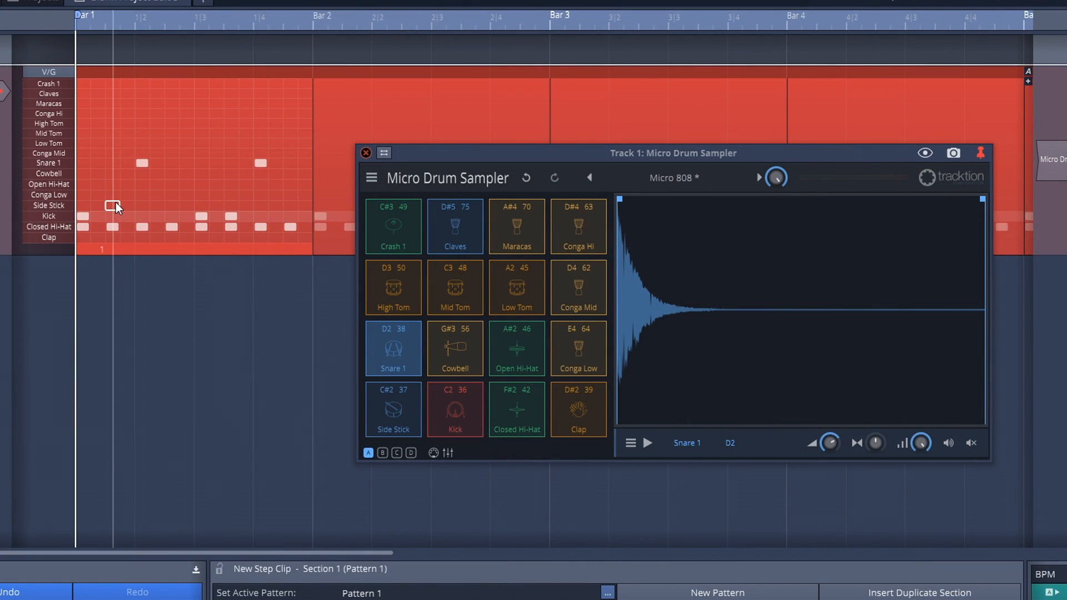
mouse_move(114, 187)
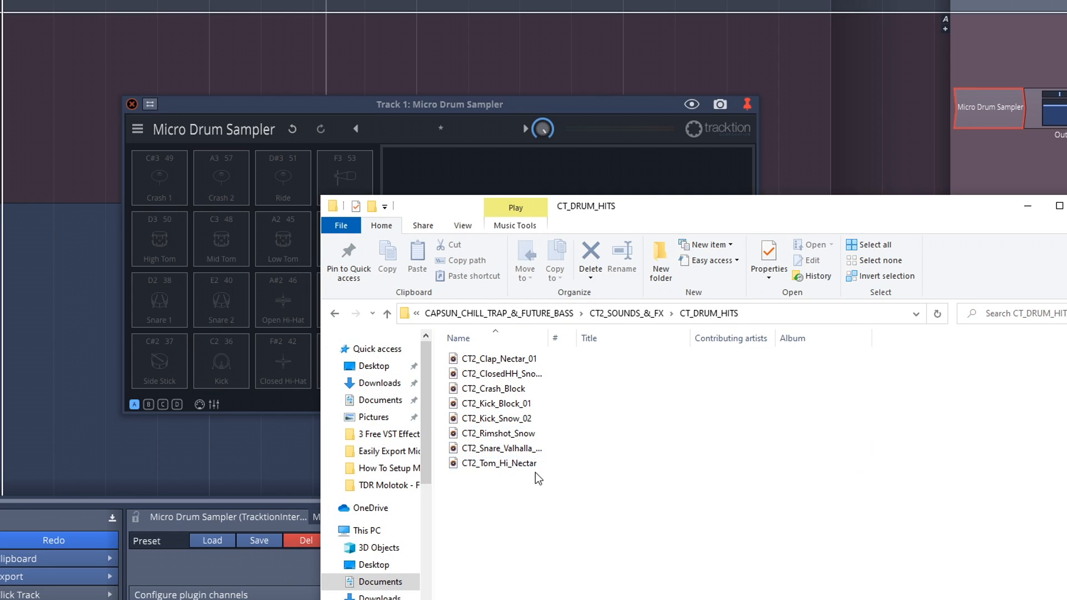
Load the kick sample onto the Kick pad, shorten its end marker and audition it twice.
left_click(498, 403)
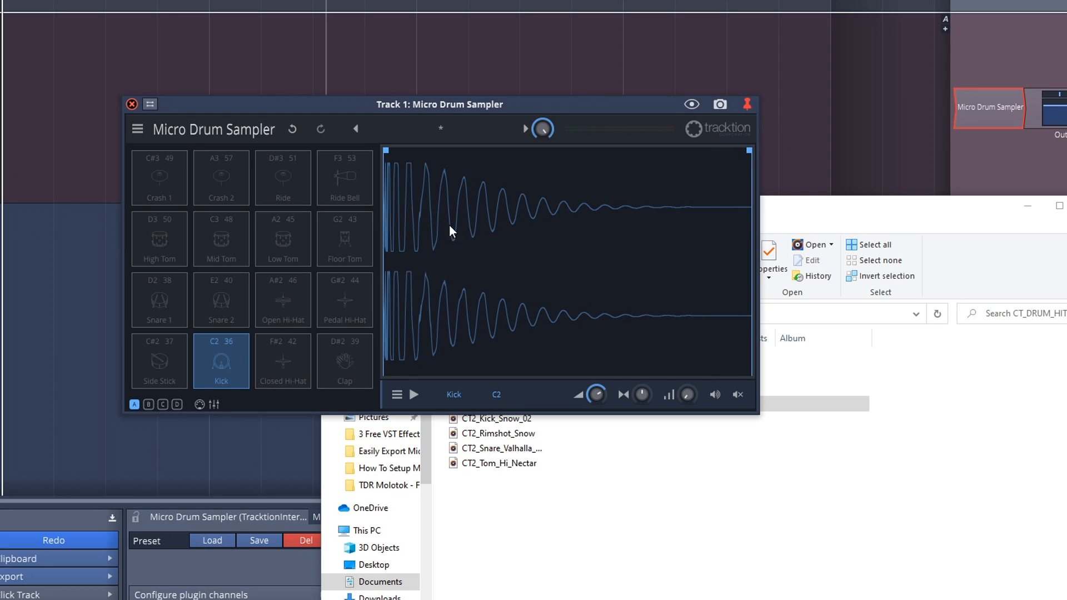
mouse_move(391, 224)
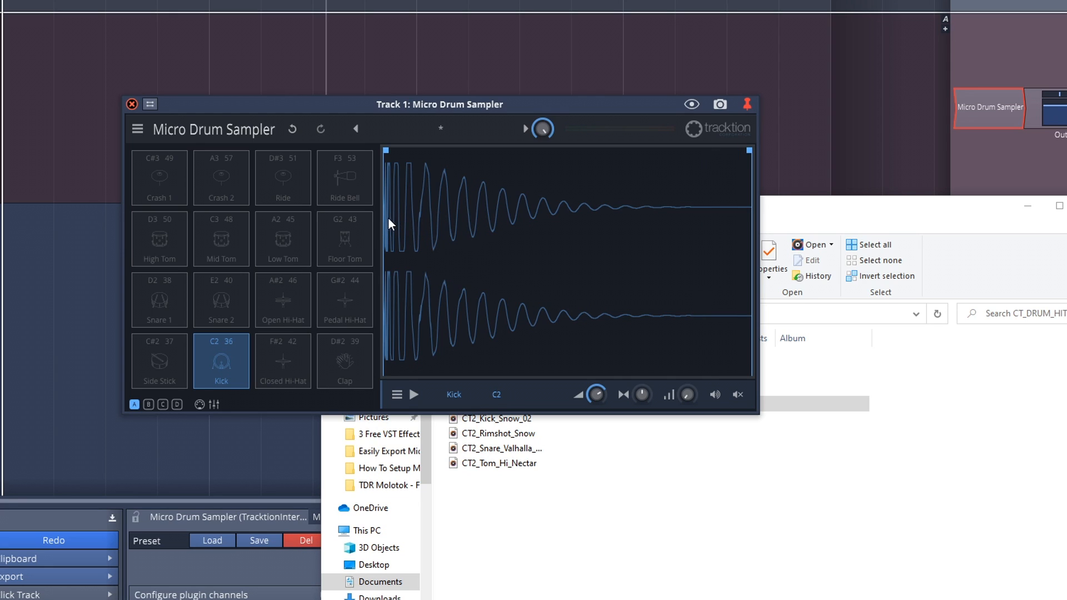
mouse_move(644, 212)
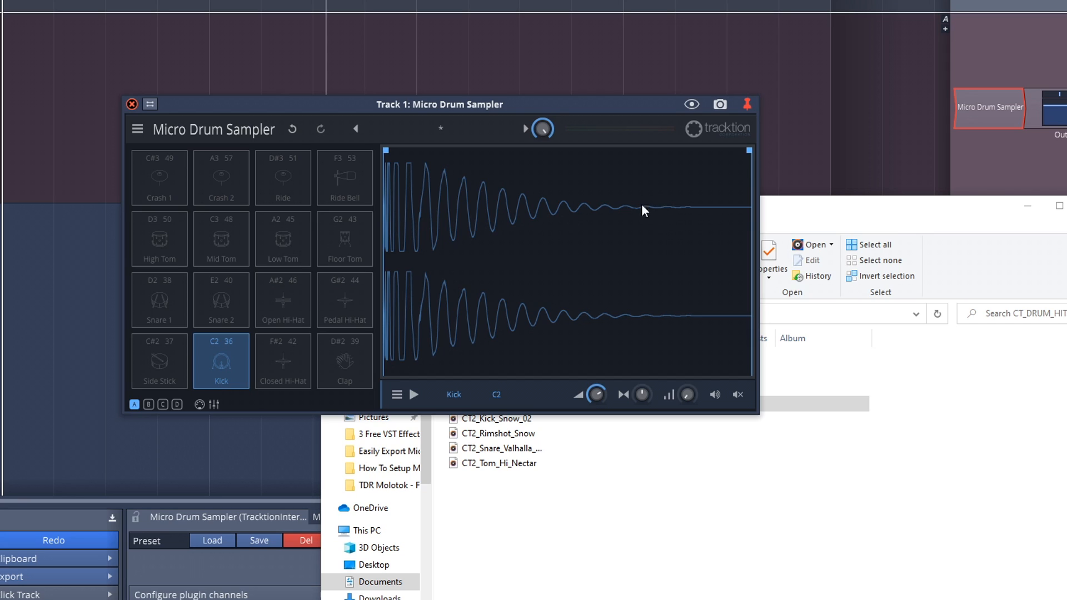
mouse_move(386, 157)
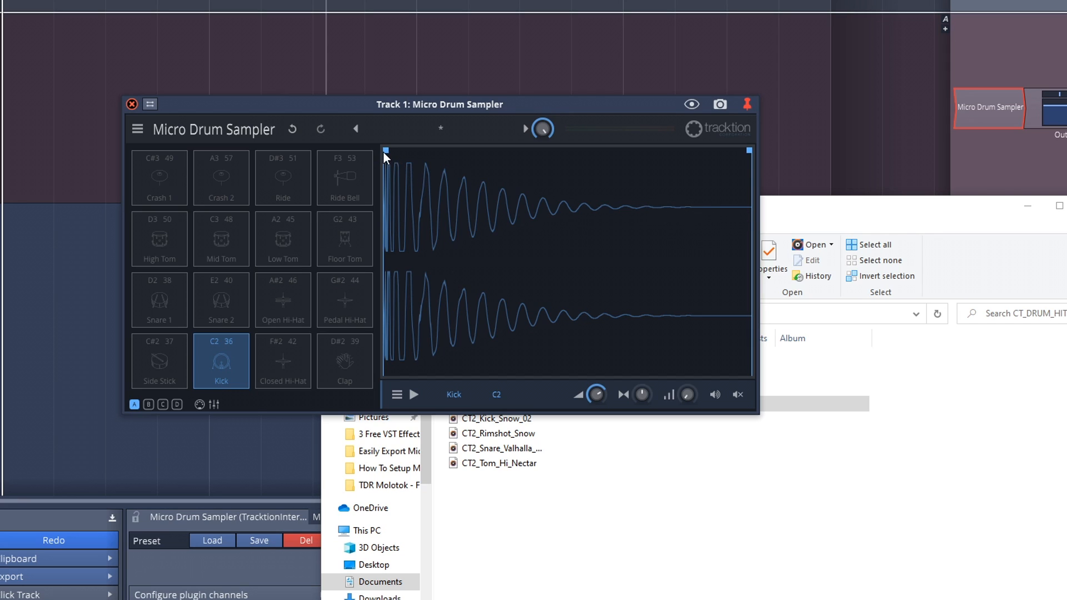
left_click_drag(386, 151, 433, 151)
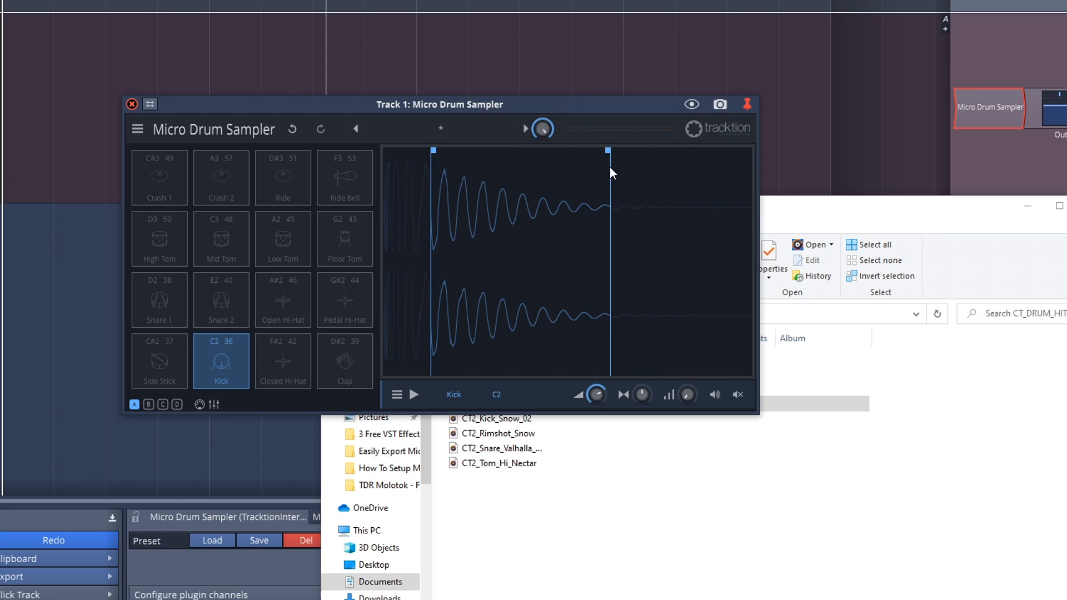
mouse_move(614, 169)
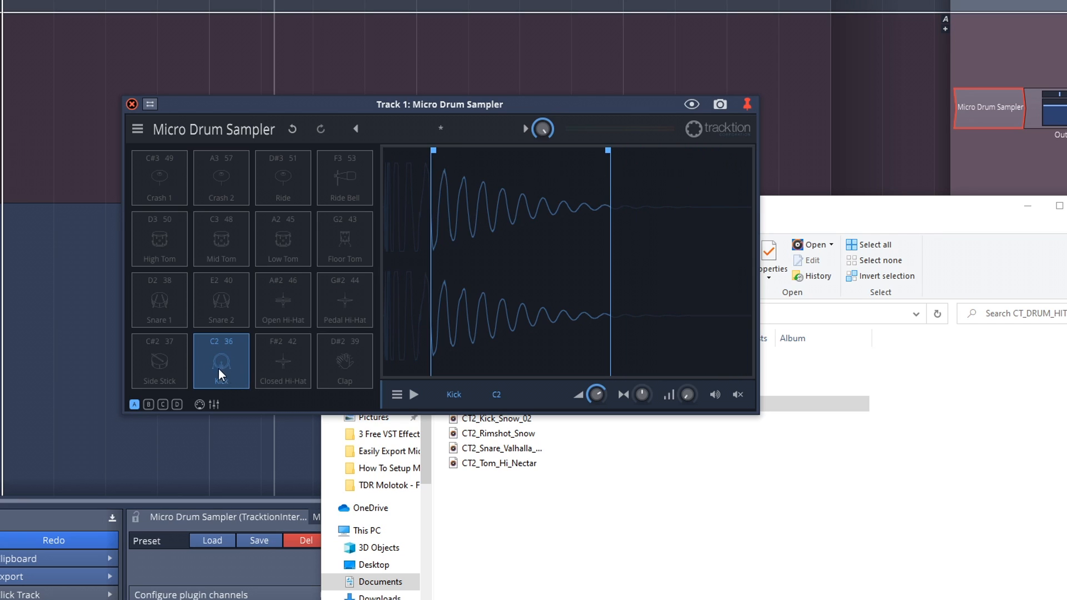
left_click(220, 361)
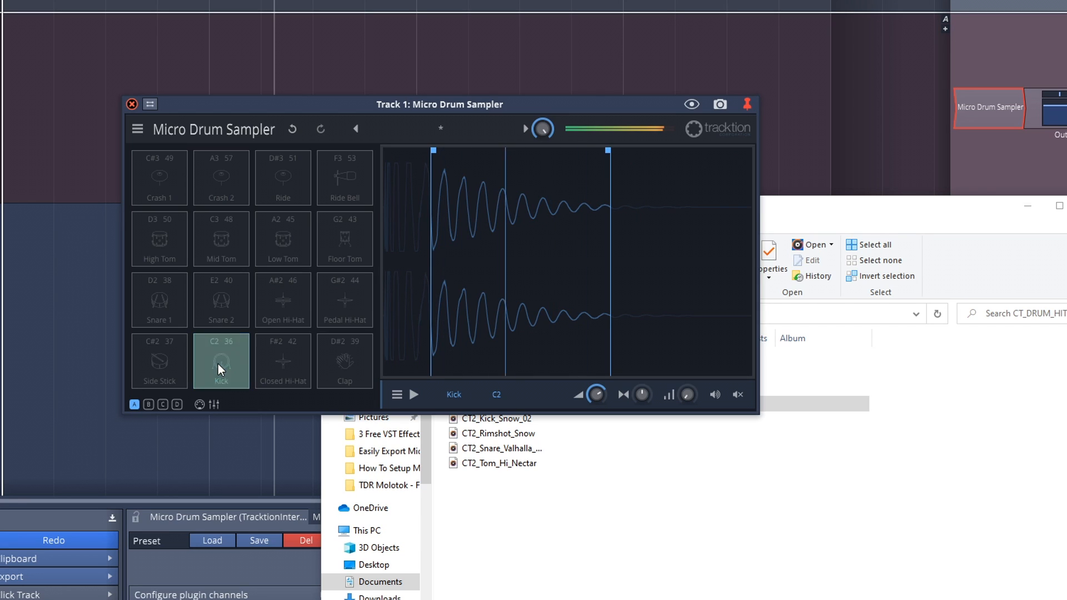
left_click(220, 360)
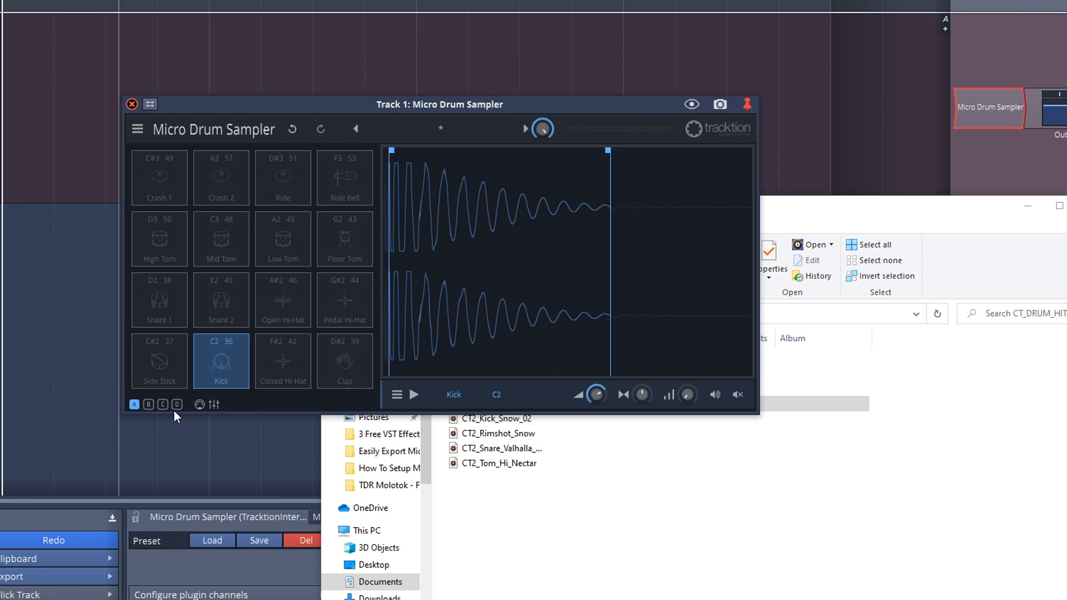
Page through the sampler's pad banks, returning to bank A and ending on the empty fourth bank.
left_click(177, 404)
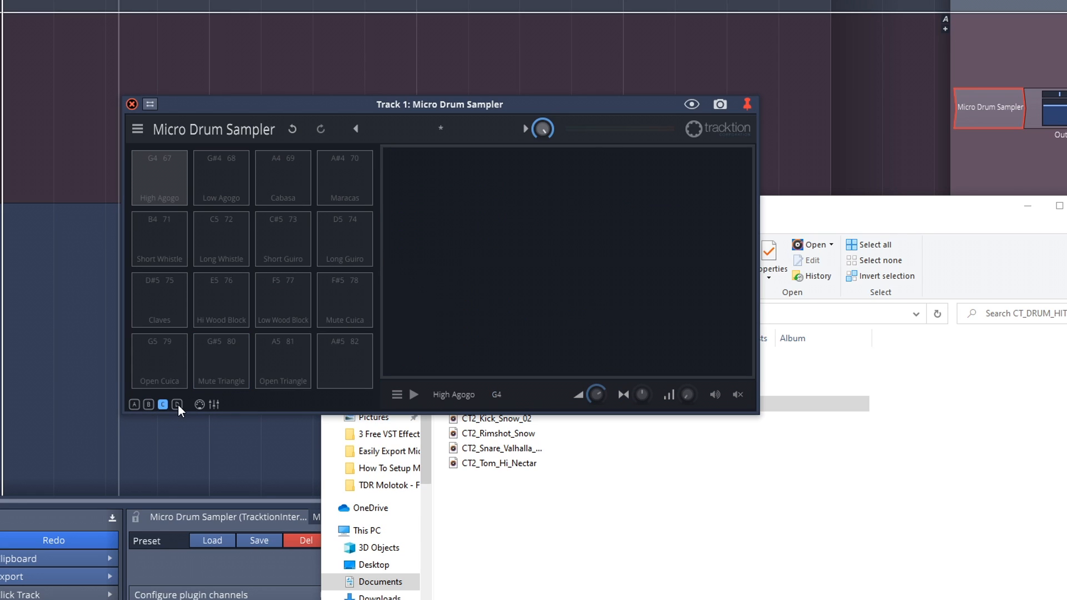
left_click(134, 405)
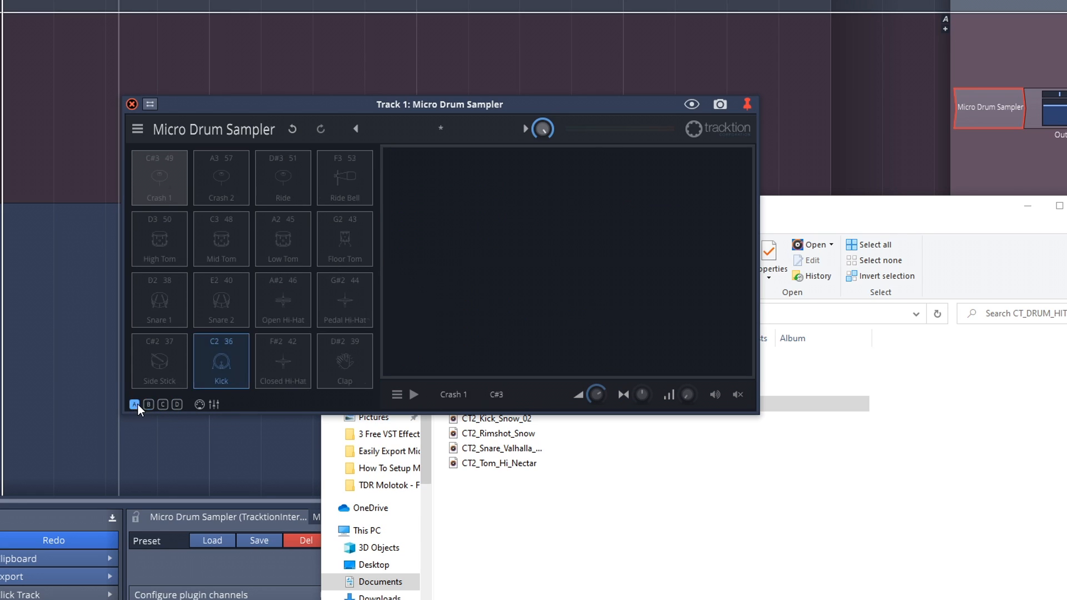
left_click(177, 404)
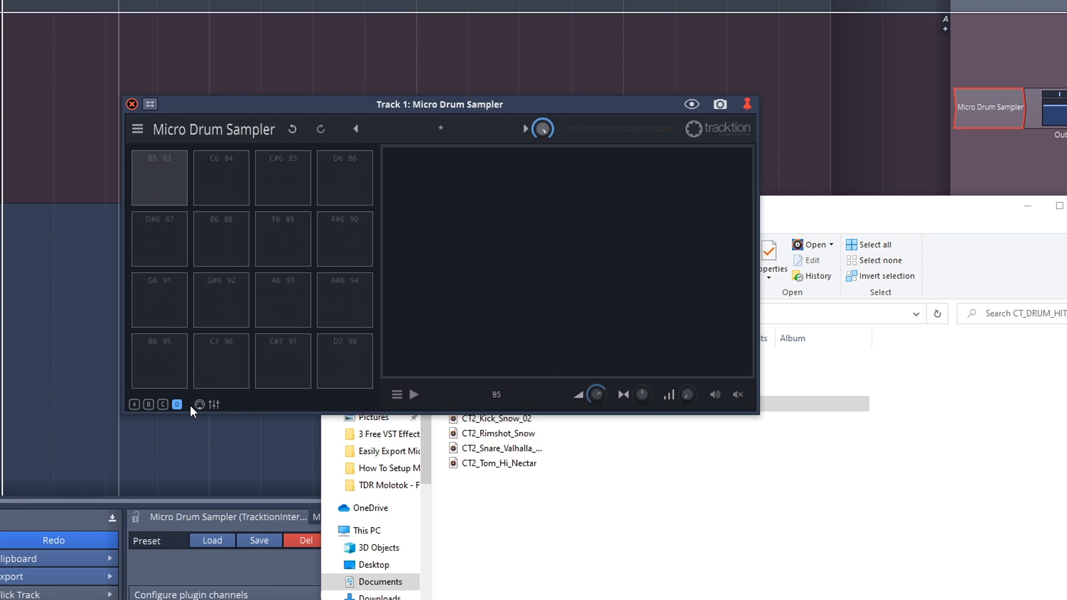
mouse_move(180, 413)
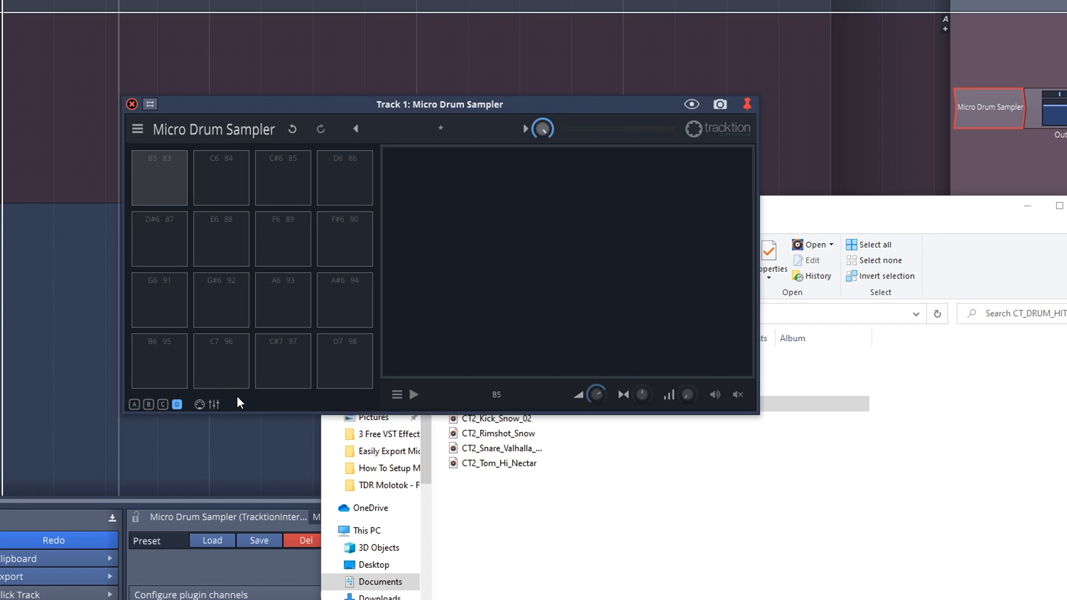
Load the Micro 909 kit preset and audition one of its drum sounds.
left_click(423, 129)
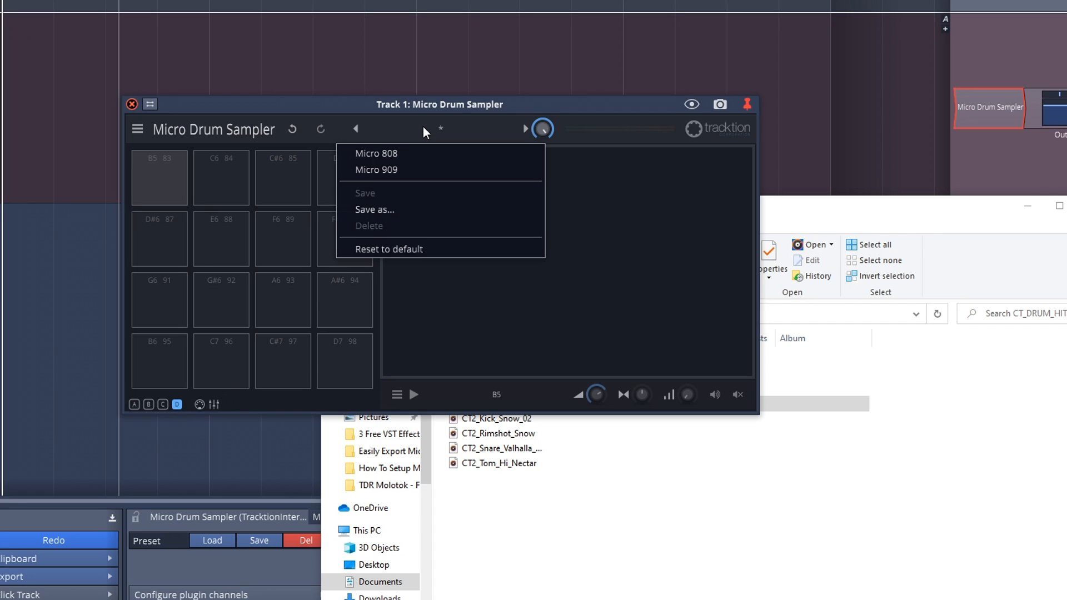
mouse_move(404, 170)
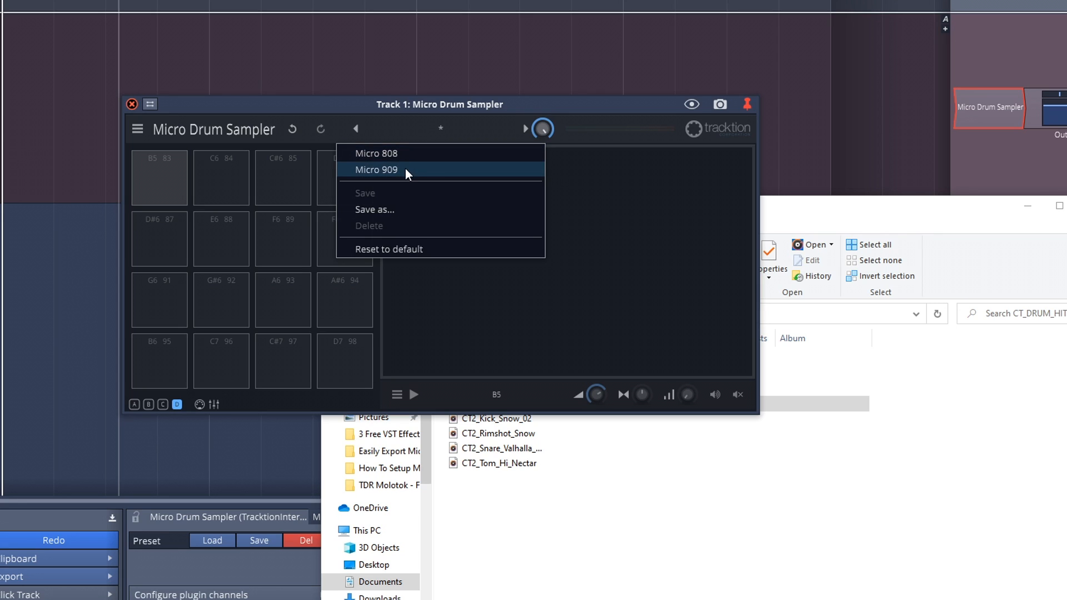
left_click(377, 169)
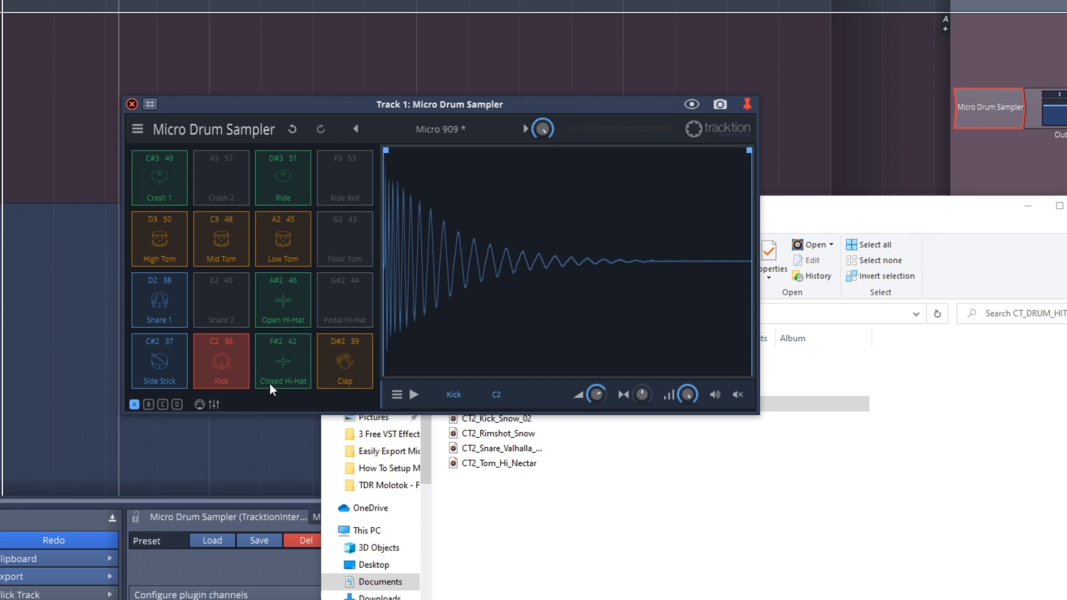
mouse_move(218, 395)
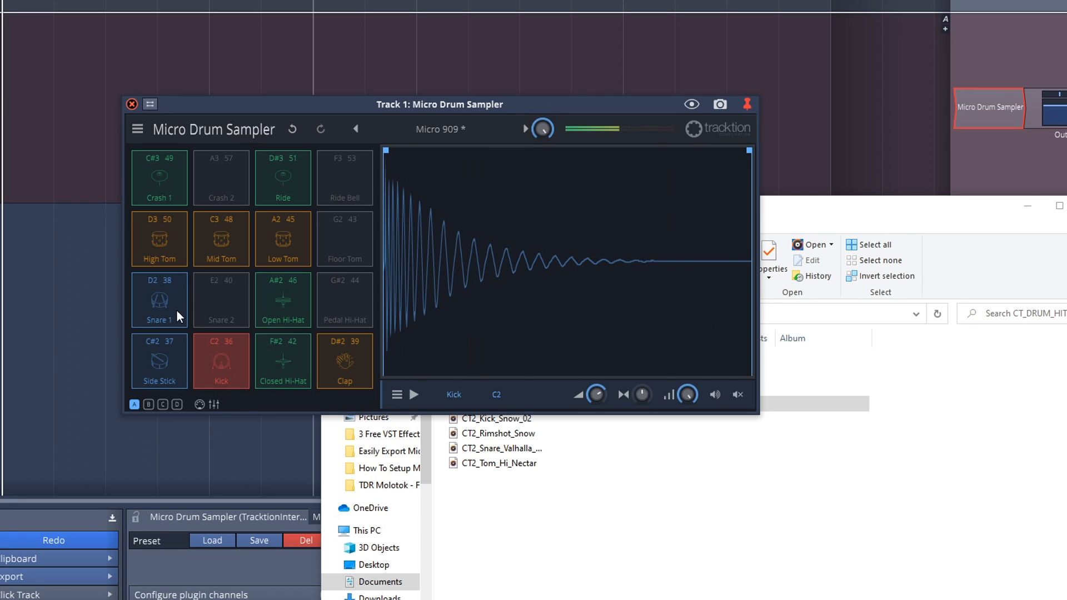
left_click(221, 360)
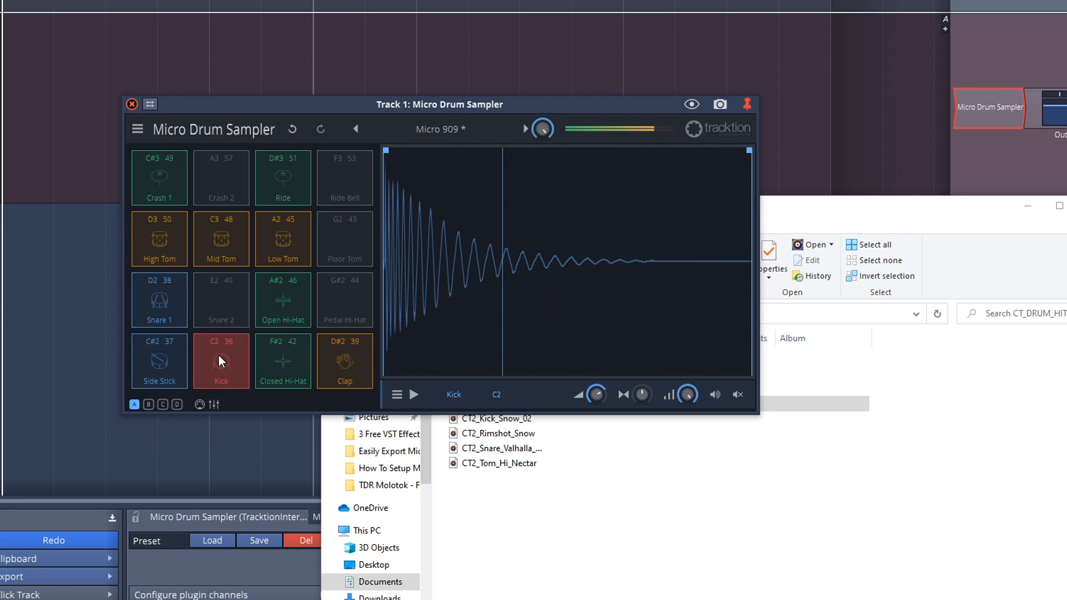
Switch to the Micro 808 kit and preview its sounds, including Snare 1.
left_click(441, 129)
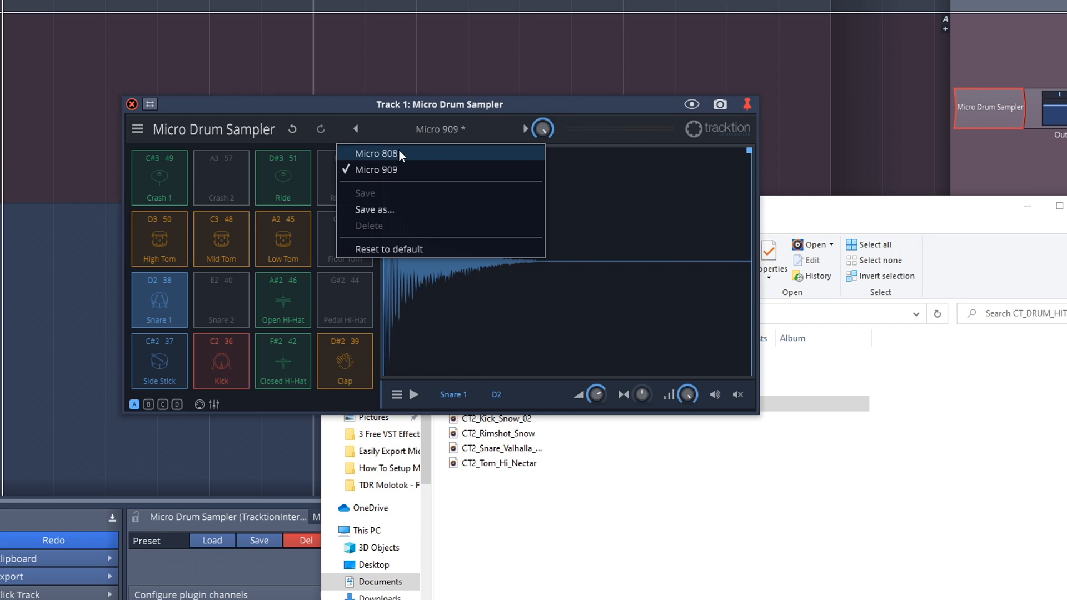
left_click(375, 152)
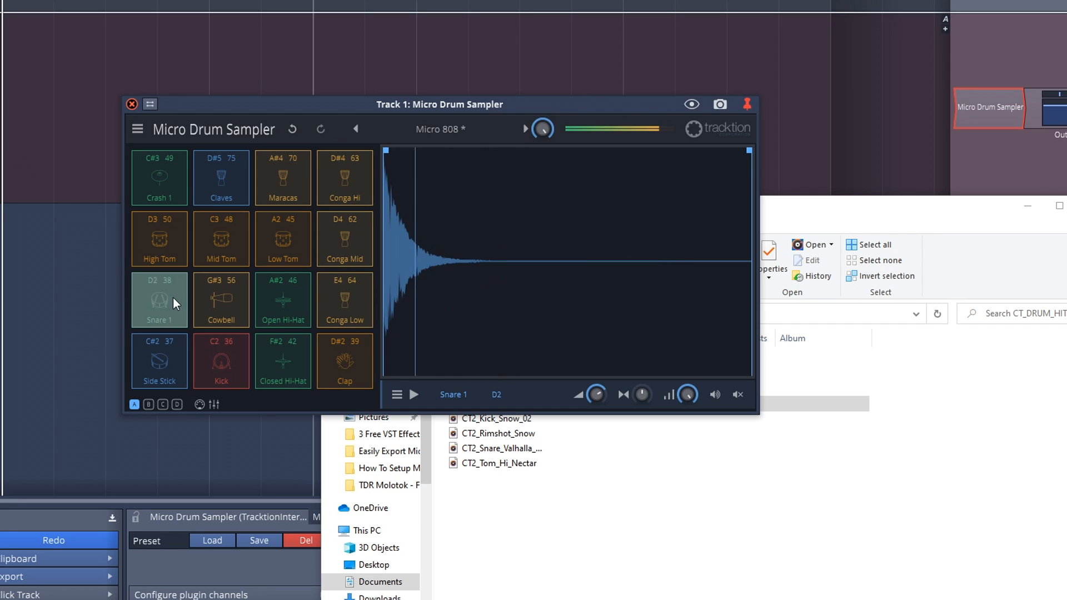
left_click(159, 299)
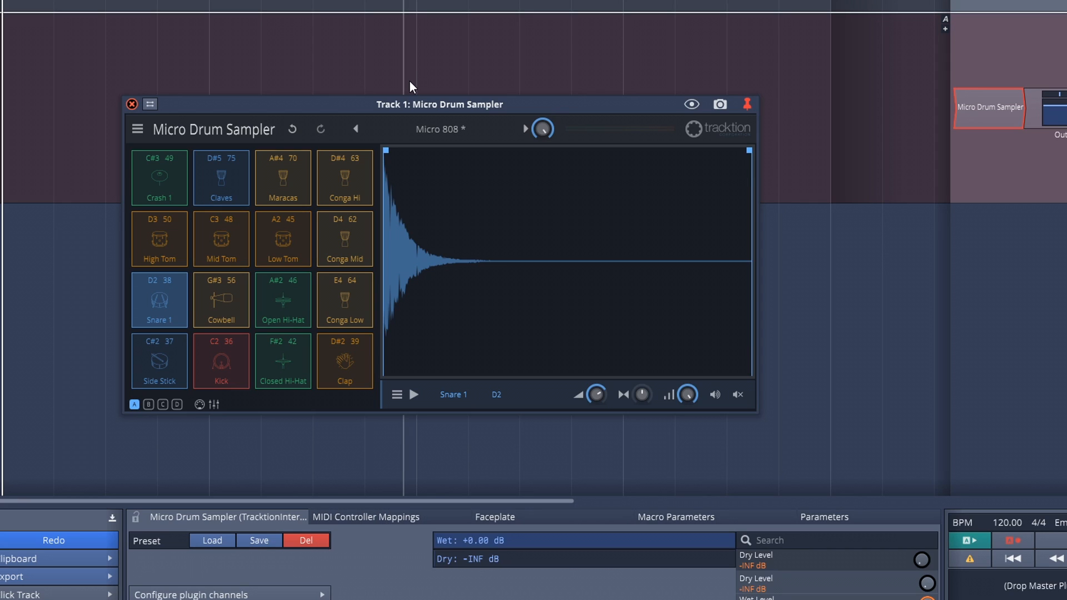
mouse_move(726, 92)
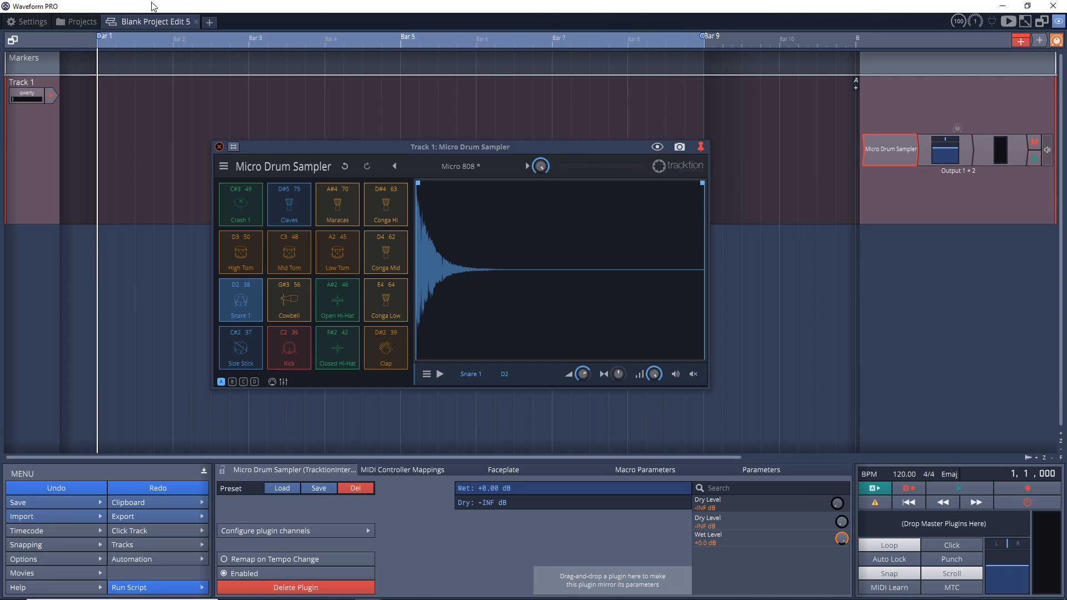
mouse_move(672, 126)
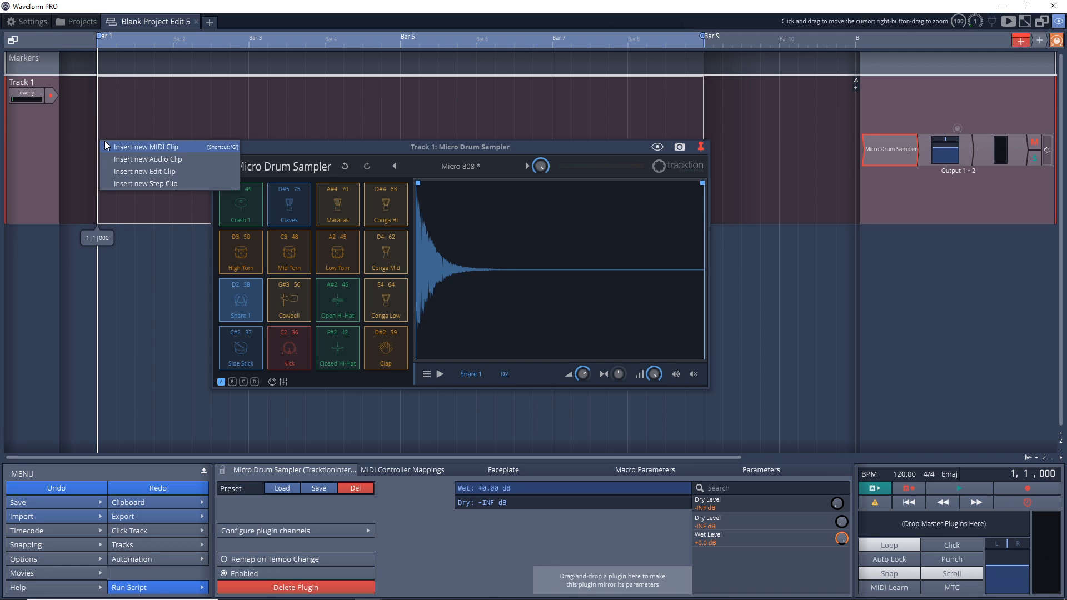
mouse_move(152, 184)
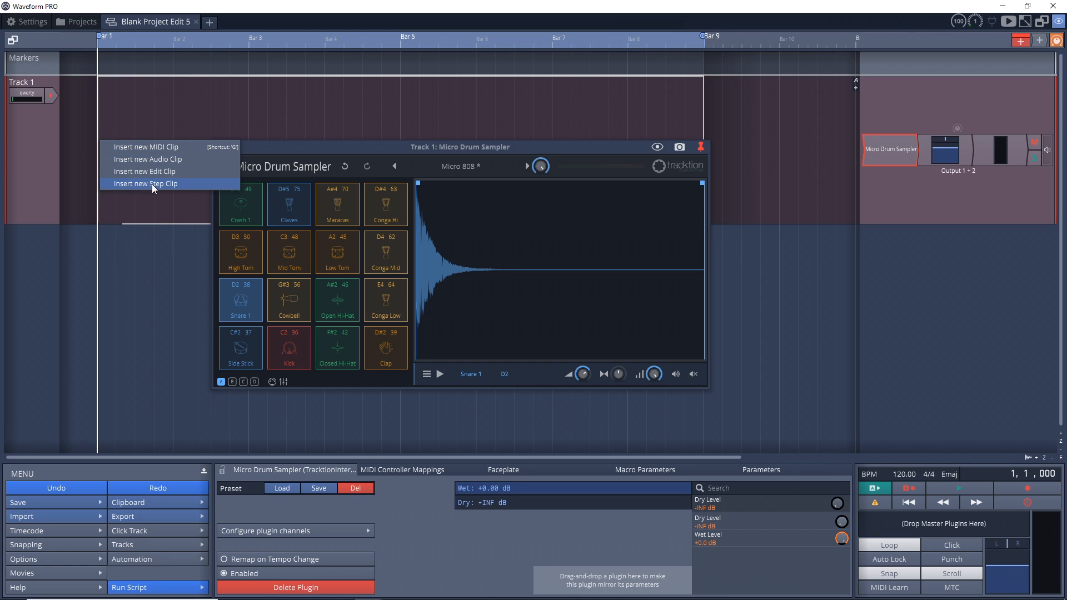
Insert a new step-sequencer clip on Track 1 listing the Micro 808 drum names.
left_click(147, 184)
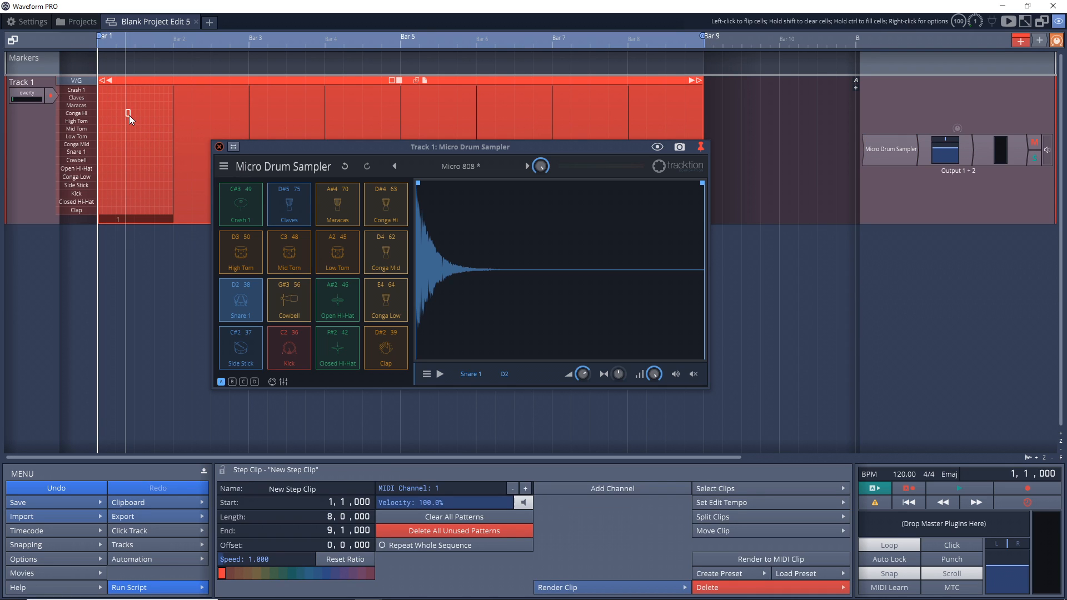
mouse_move(113, 186)
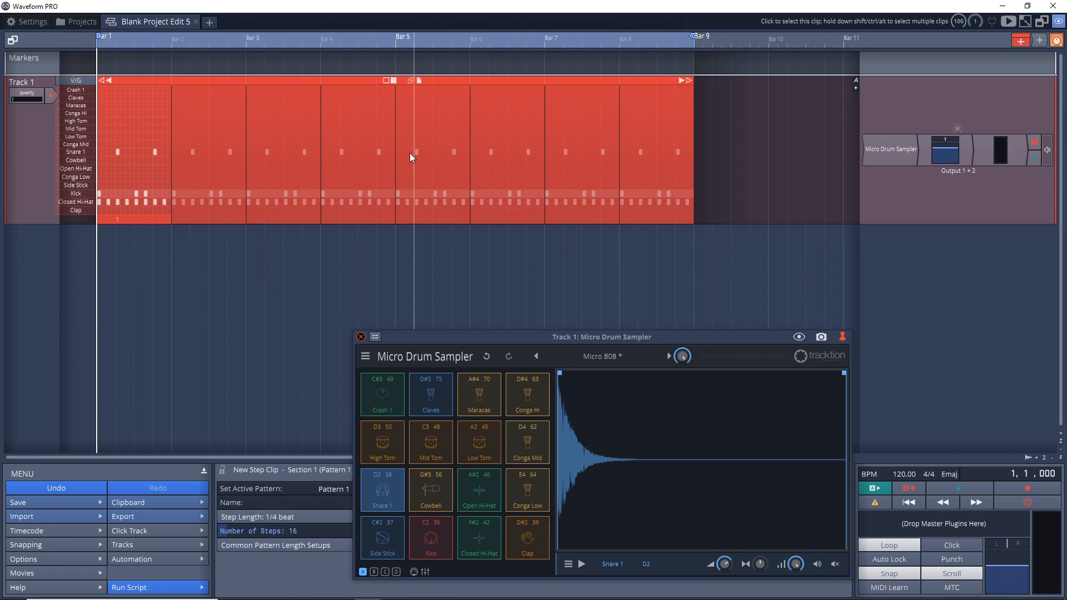
mouse_move(268, 185)
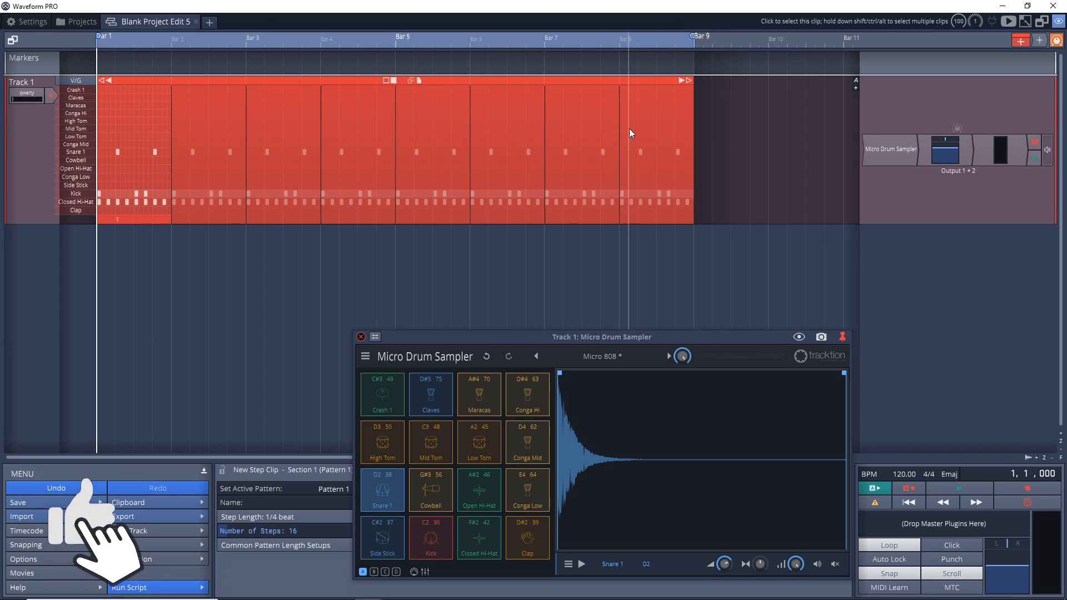
mouse_move(689, 81)
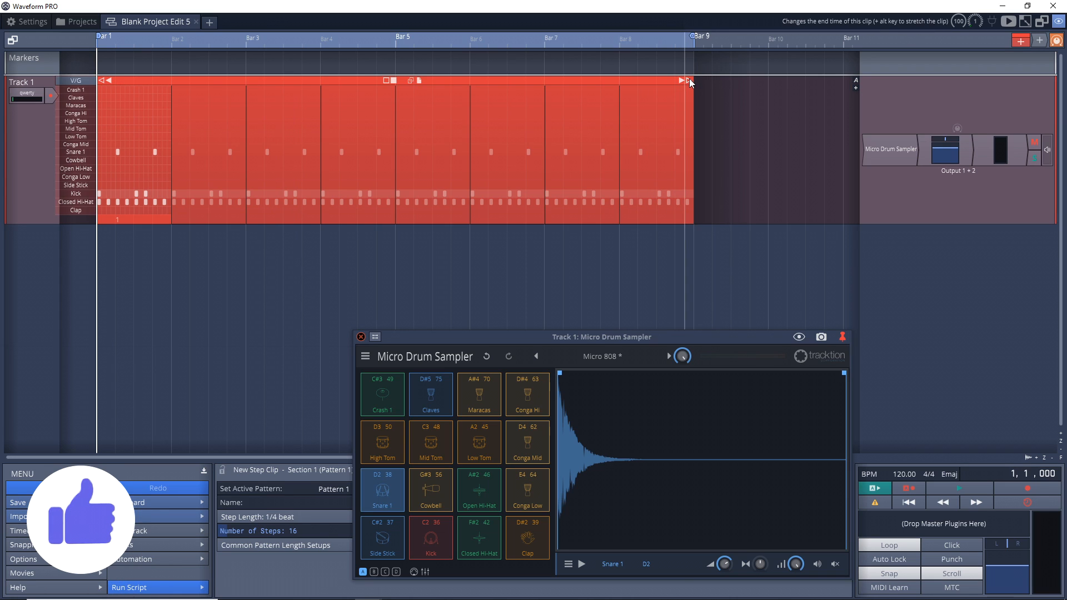
Extend the step clip to eight bars and add a kick hit in the variation section.
left_click_drag(689, 80, 615, 84)
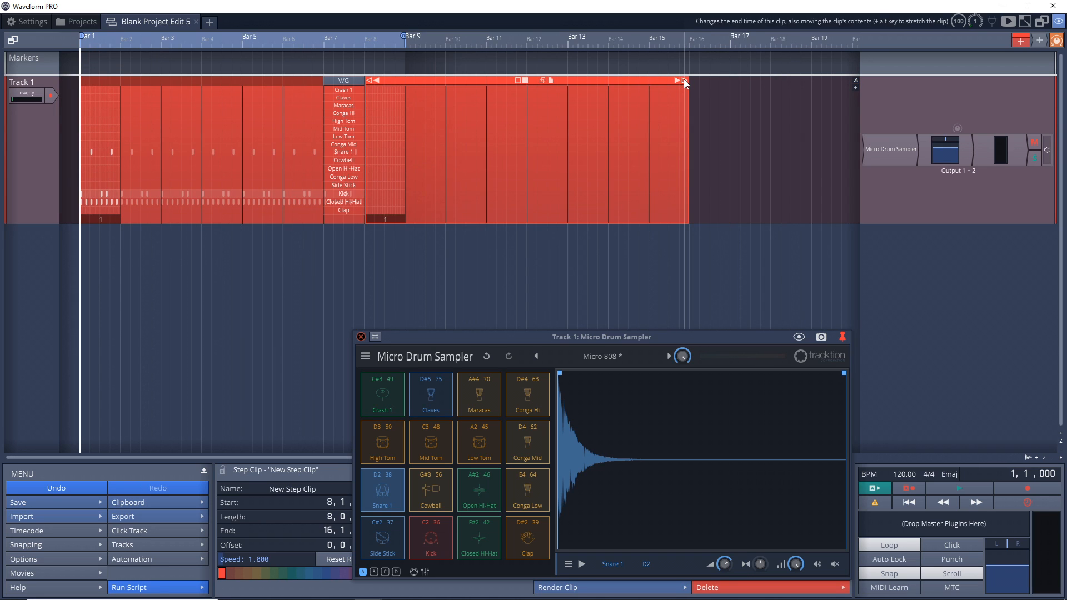
left_click_drag(683, 80, 397, 80)
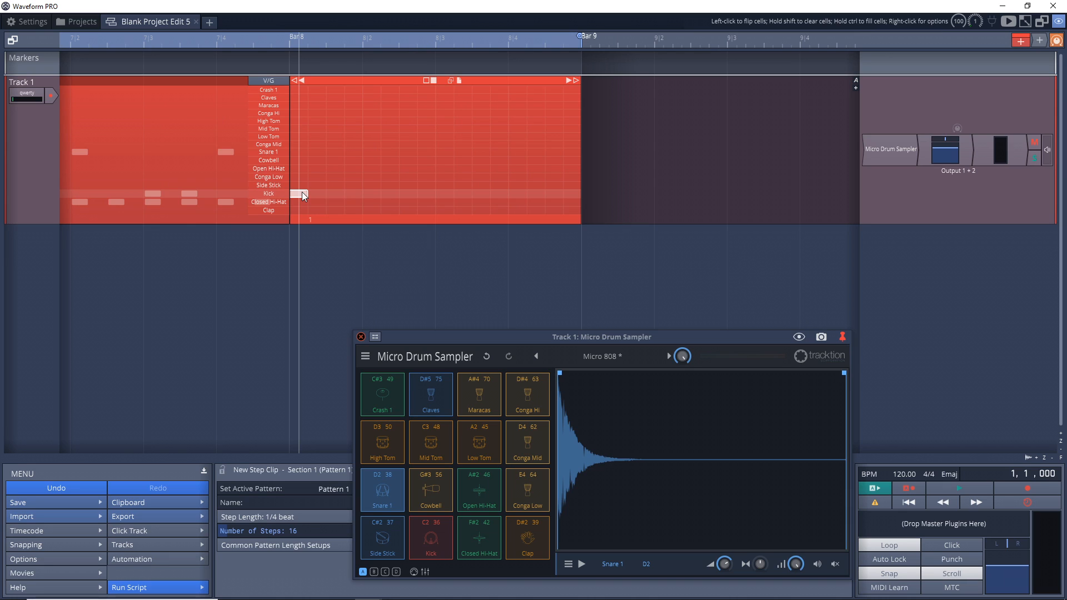
left_click(299, 193)
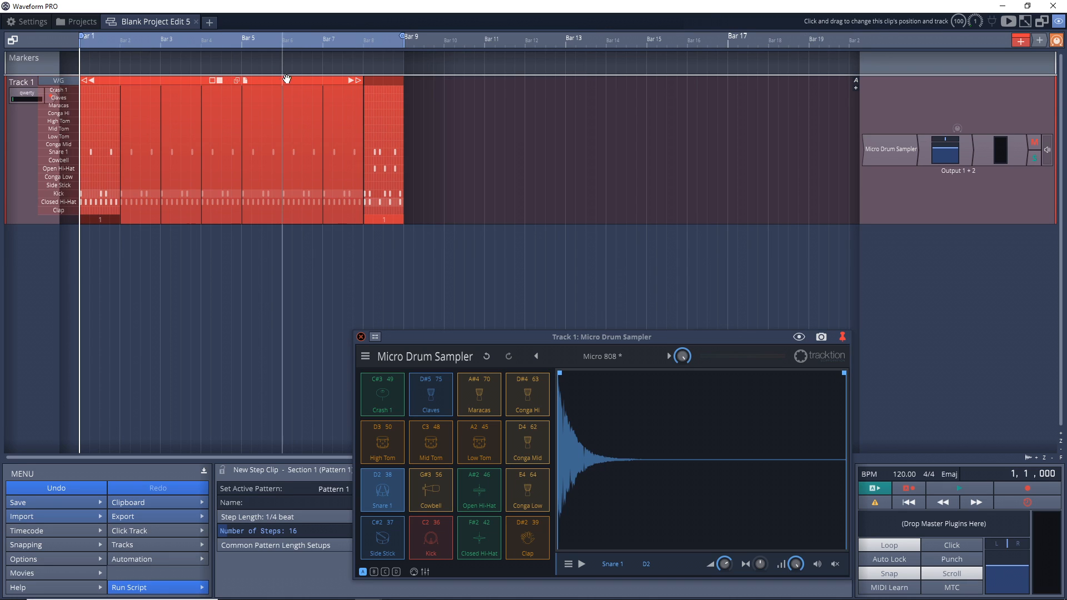
mouse_move(359, 86)
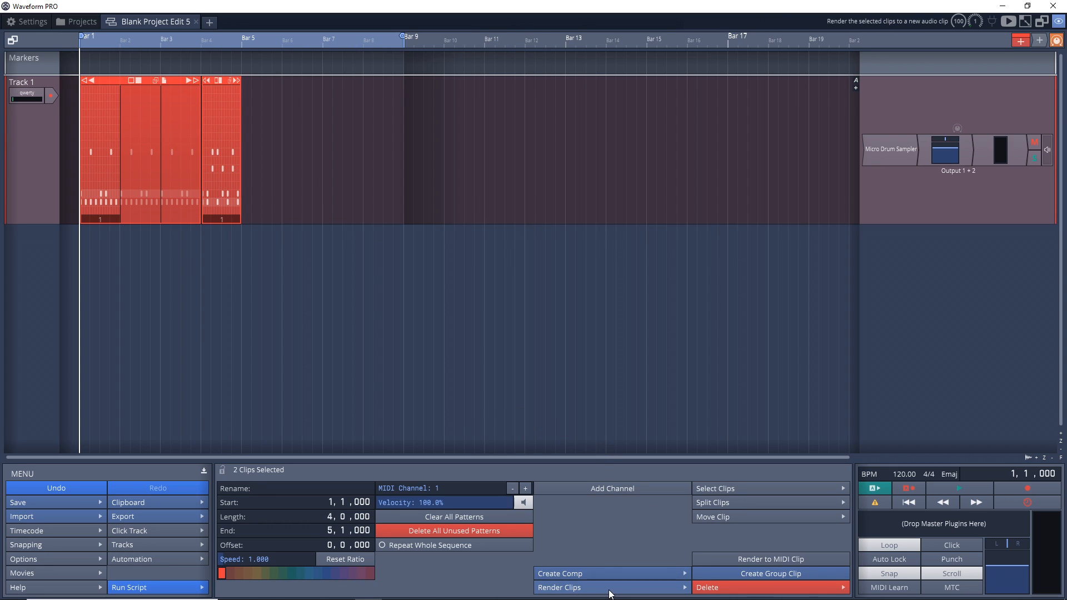
mouse_move(771, 559)
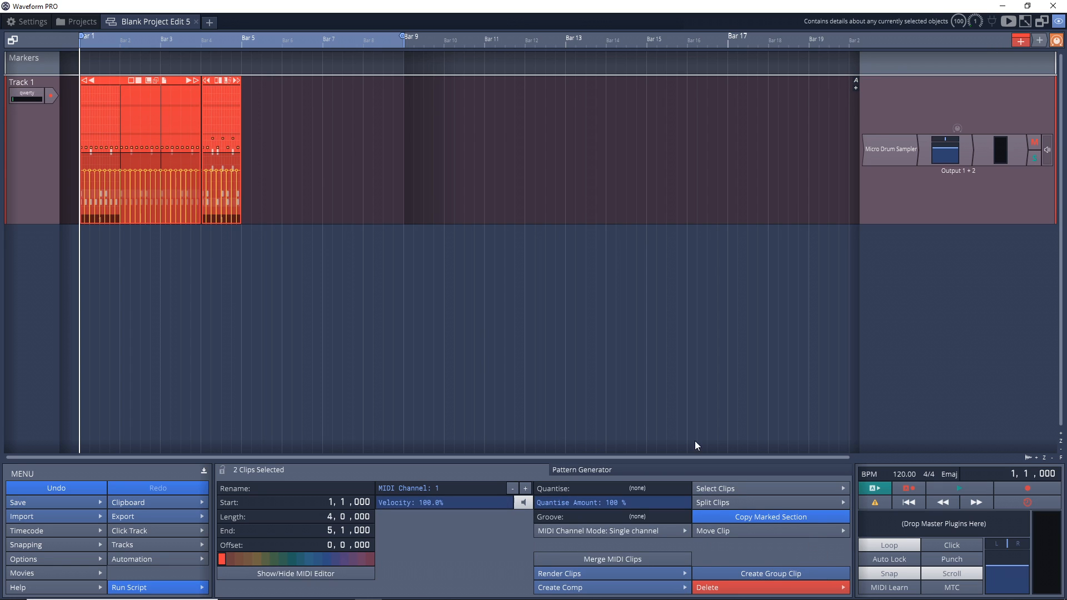
Move the rendered MIDI clips to sit after the step clips on Track 1.
left_click_drag(160, 150, 320, 150)
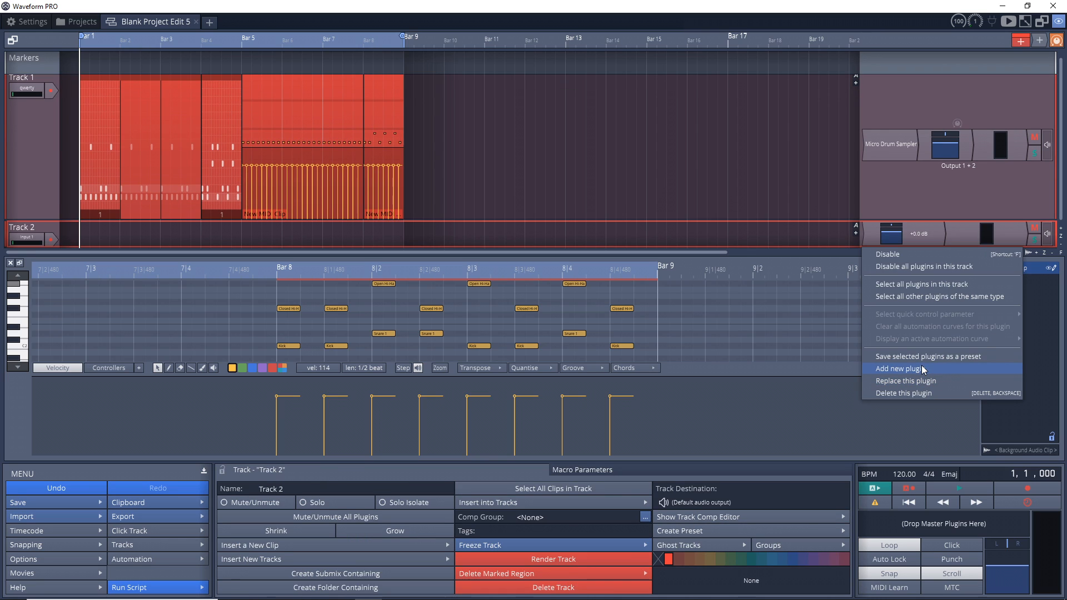
mouse_move(926, 375)
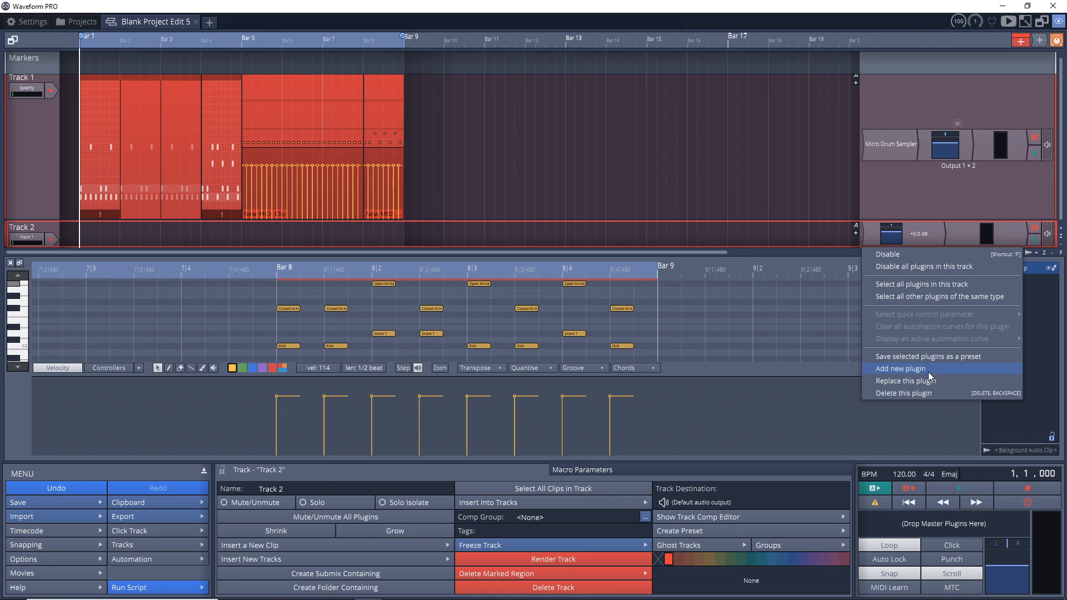
Add the 4OSC synth plugin to Track 2, view its editor and close it.
left_click(900, 368)
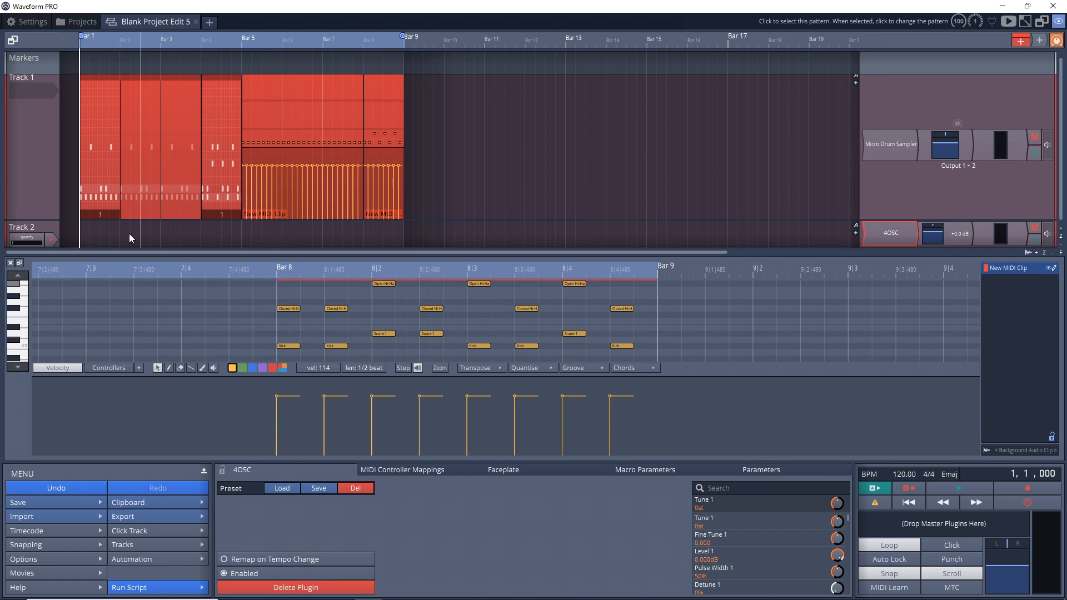
left_click(889, 234)
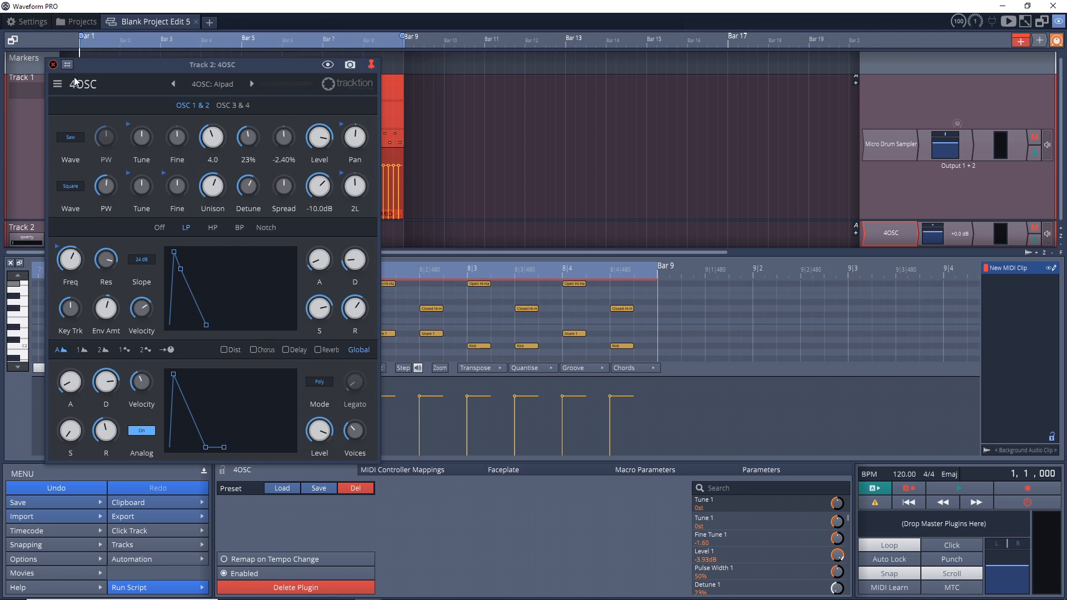
left_click(52, 65)
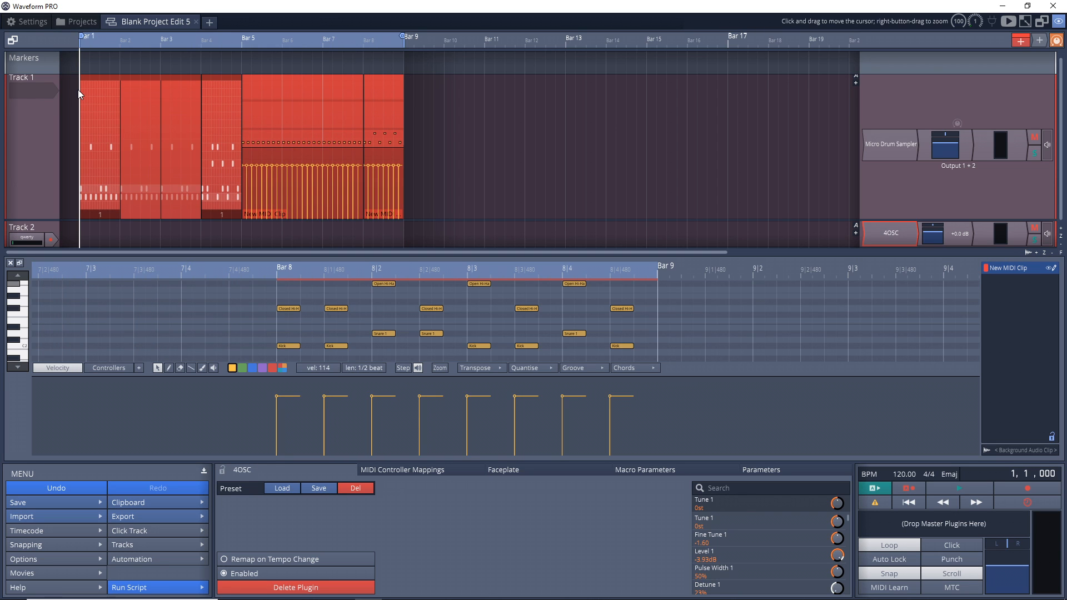